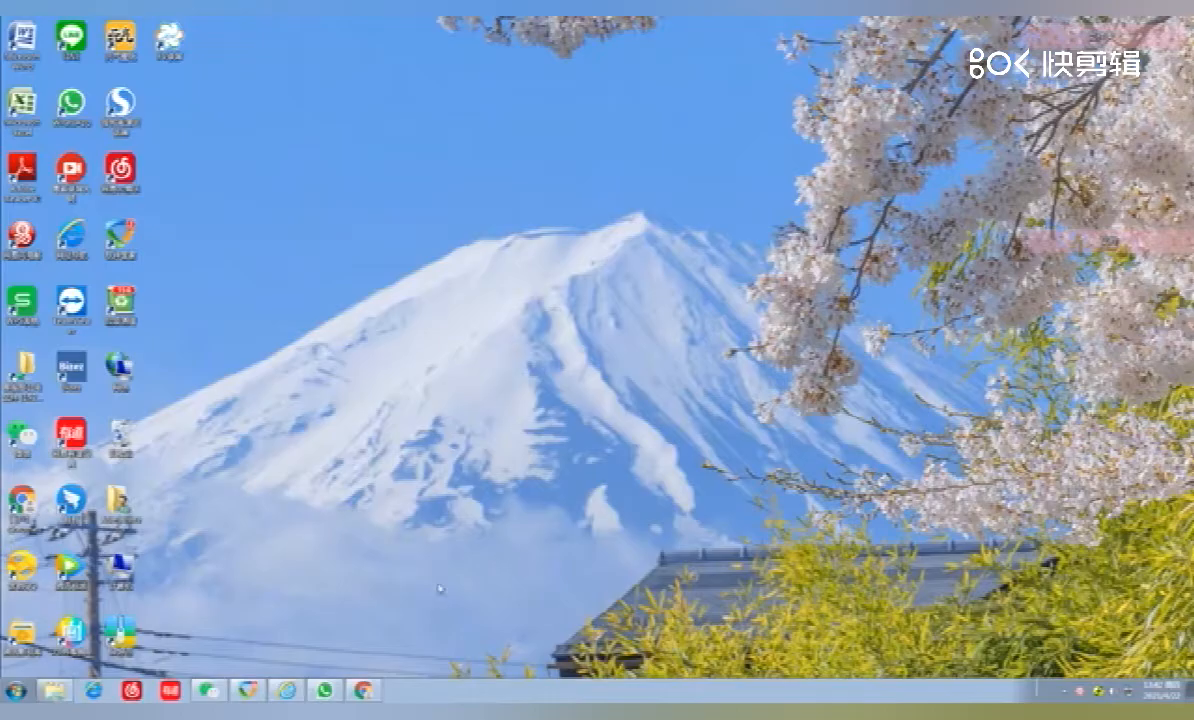
mouse_move(330, 562)
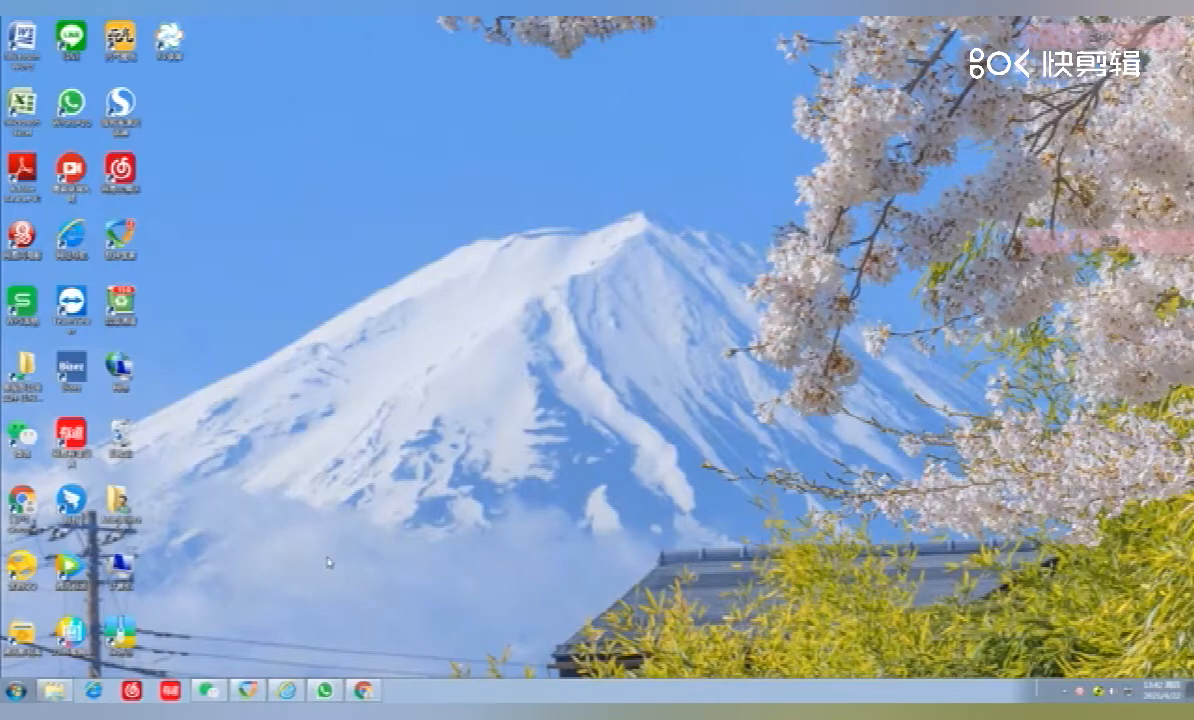
mouse_move(384, 548)
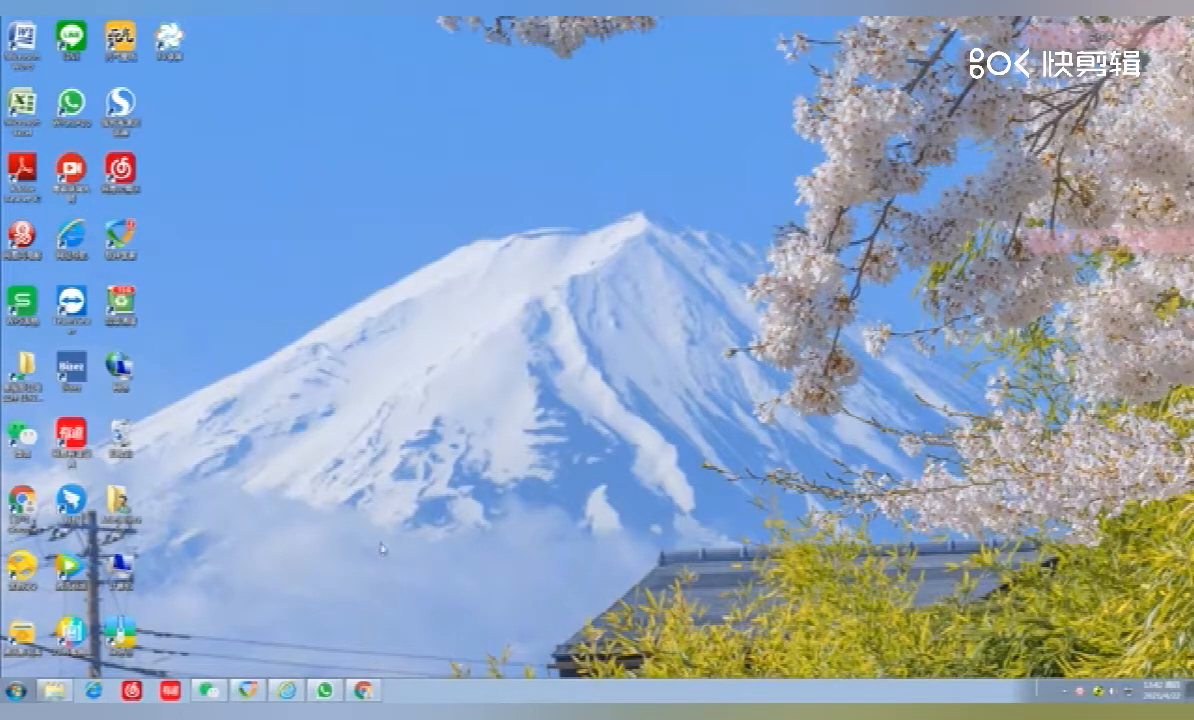
mouse_move(330, 570)
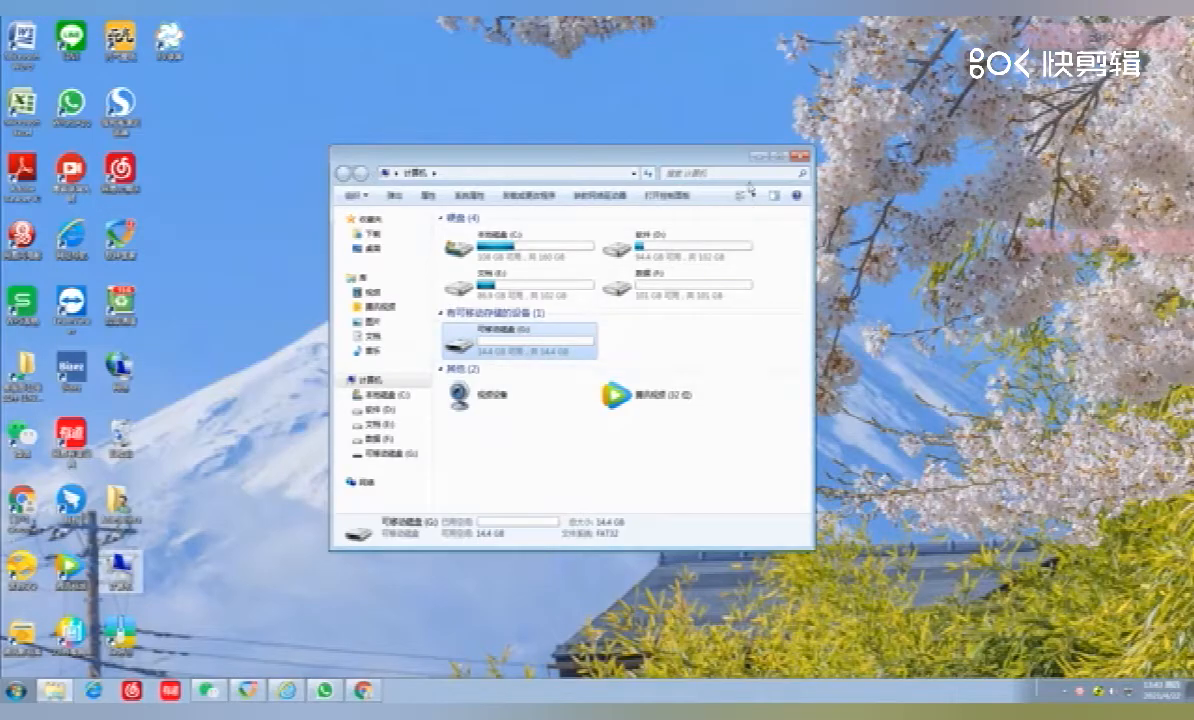
Launch cmd from Start > Run after closing the drive list window.
left_click(806, 158)
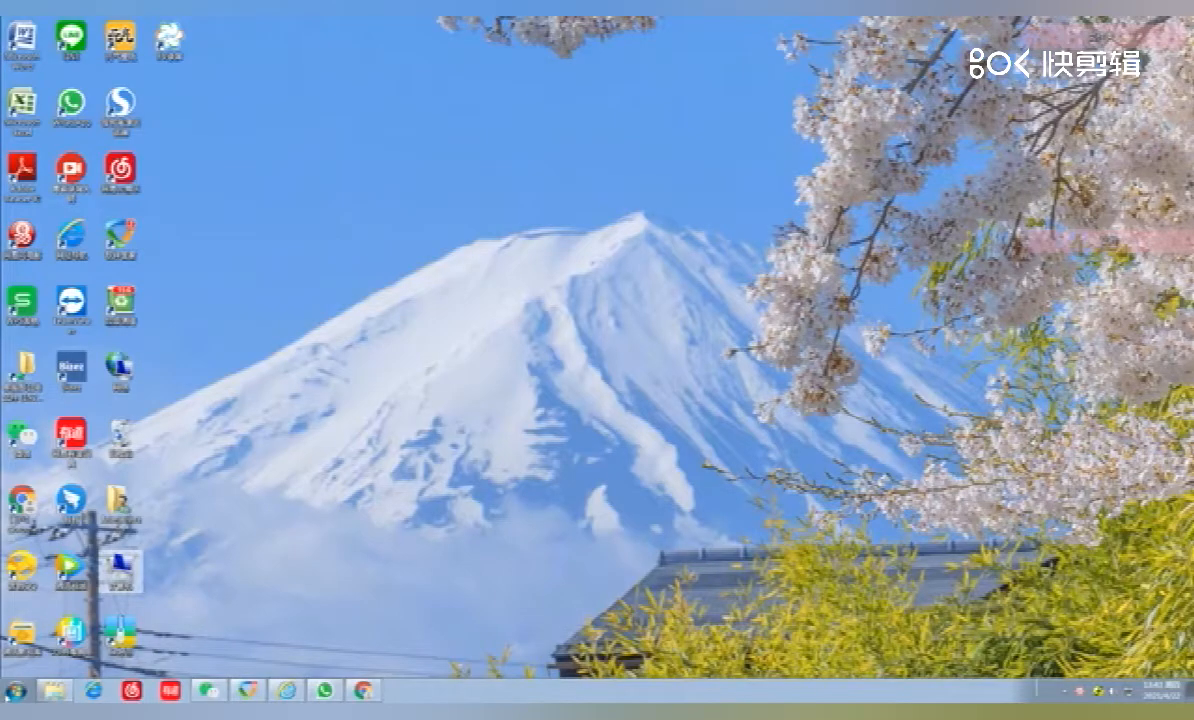
left_click(12, 692)
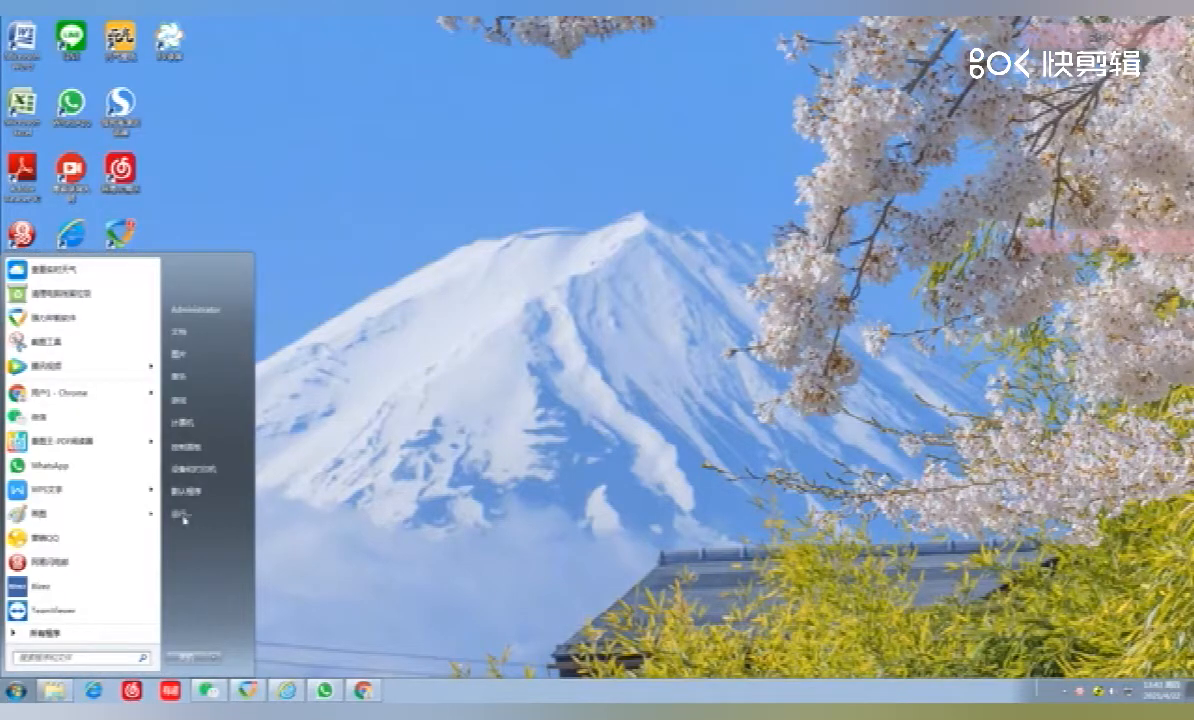
left_click(180, 512)
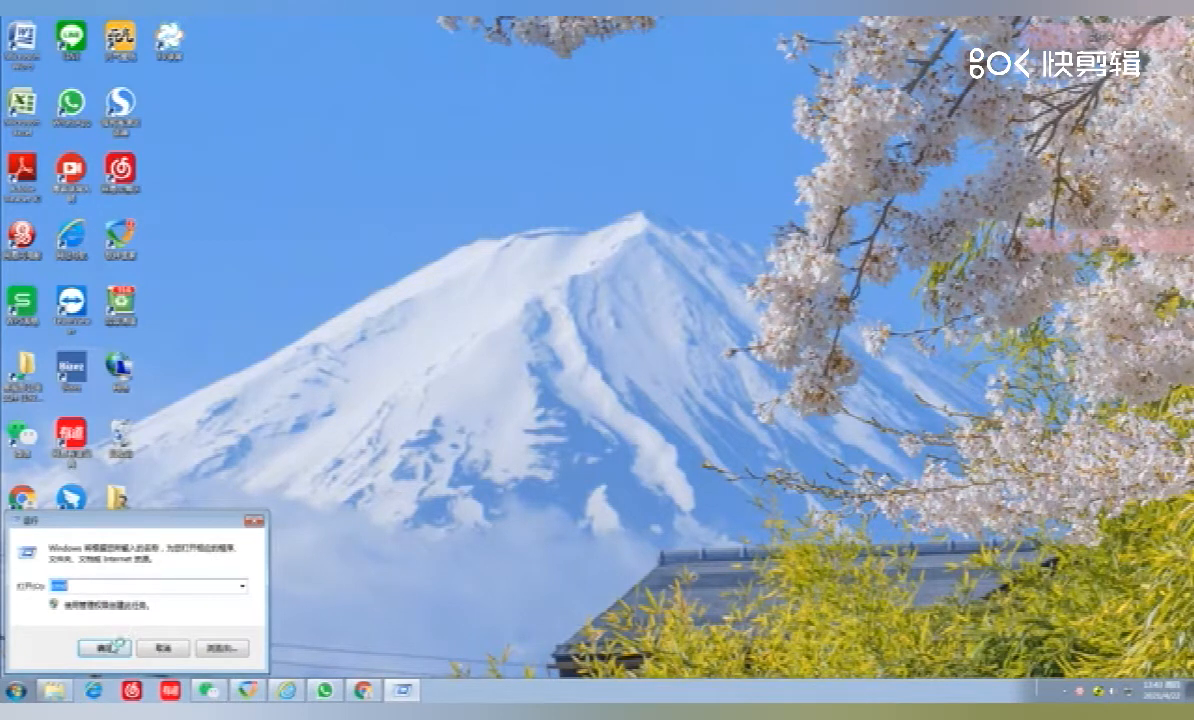
left_click(104, 648)
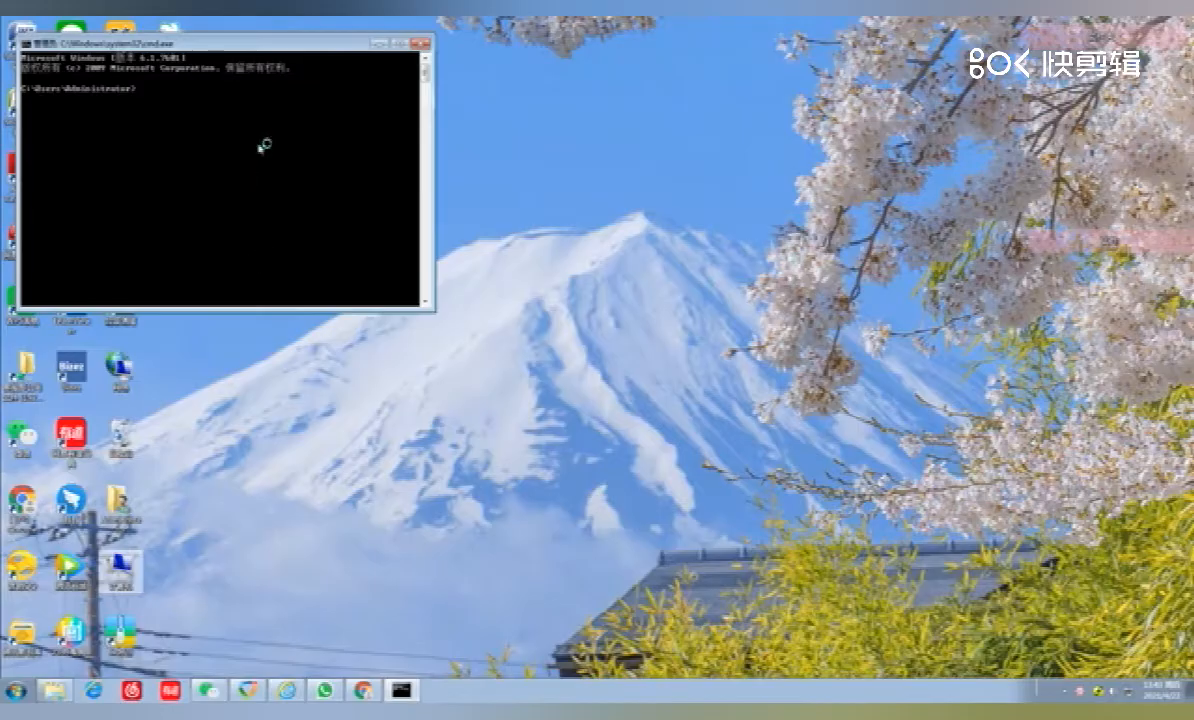
Centre the window and enter format g:/fs:fat32 at the prompt.
left_click_drag(200, 42, 476, 92)
type("format/q")
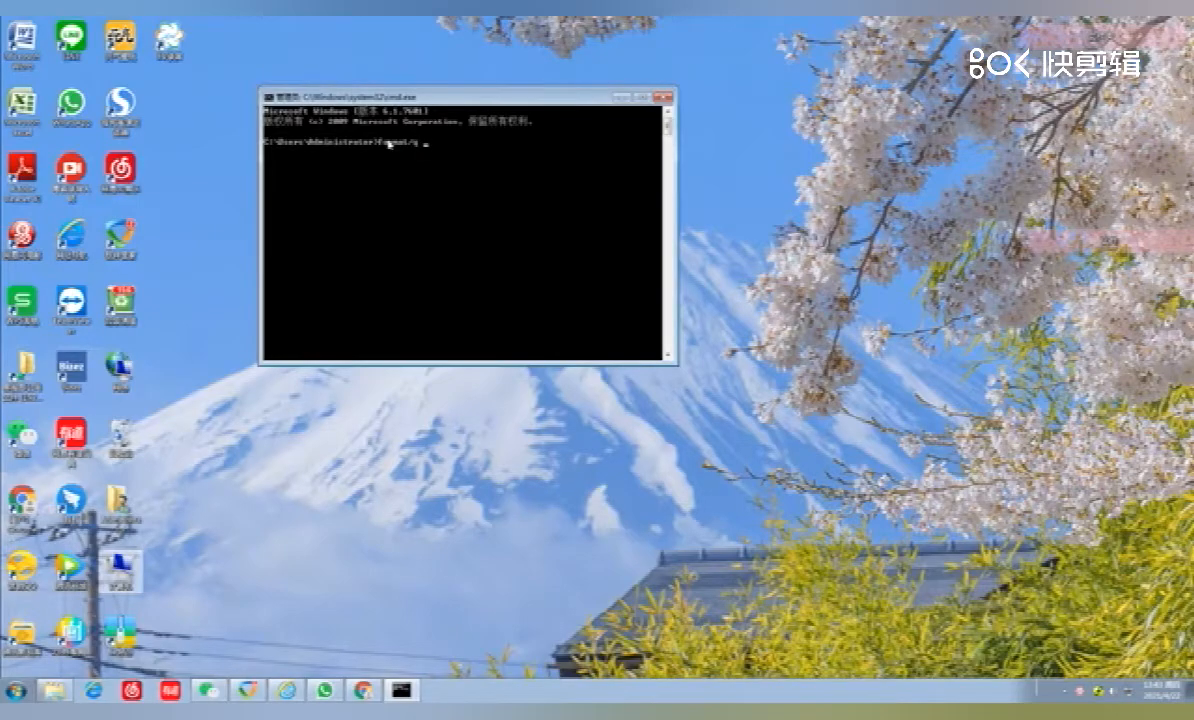
type("g:")
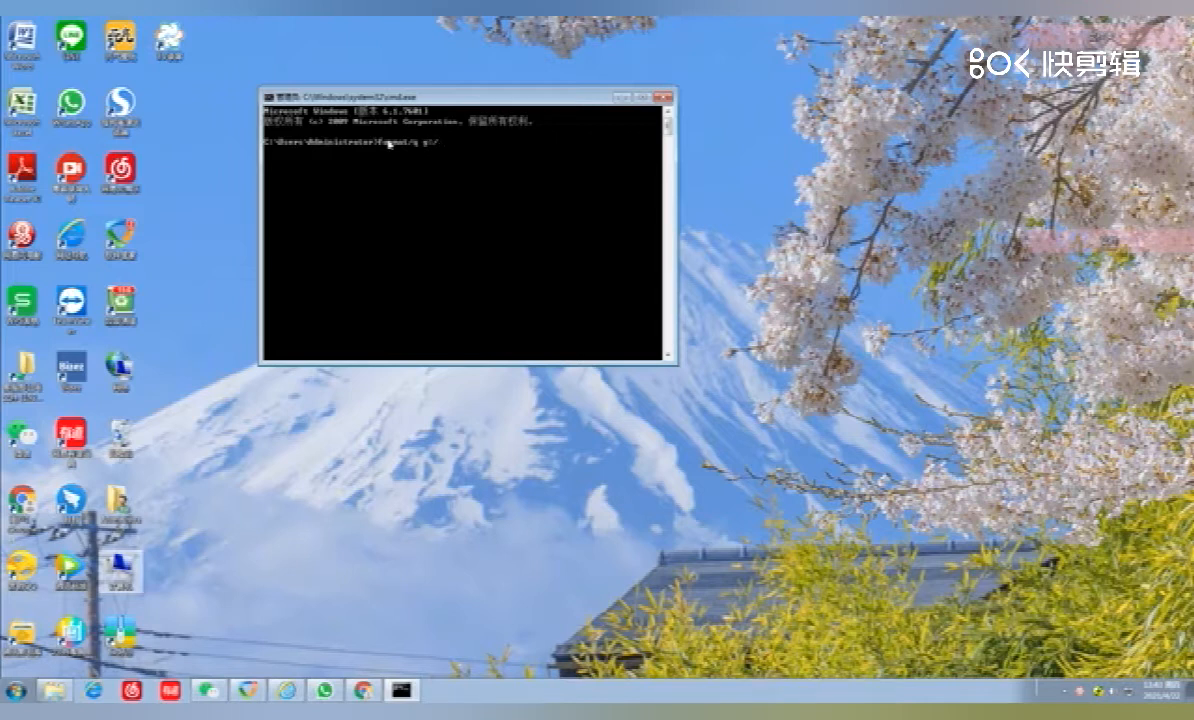
type("/fs:")
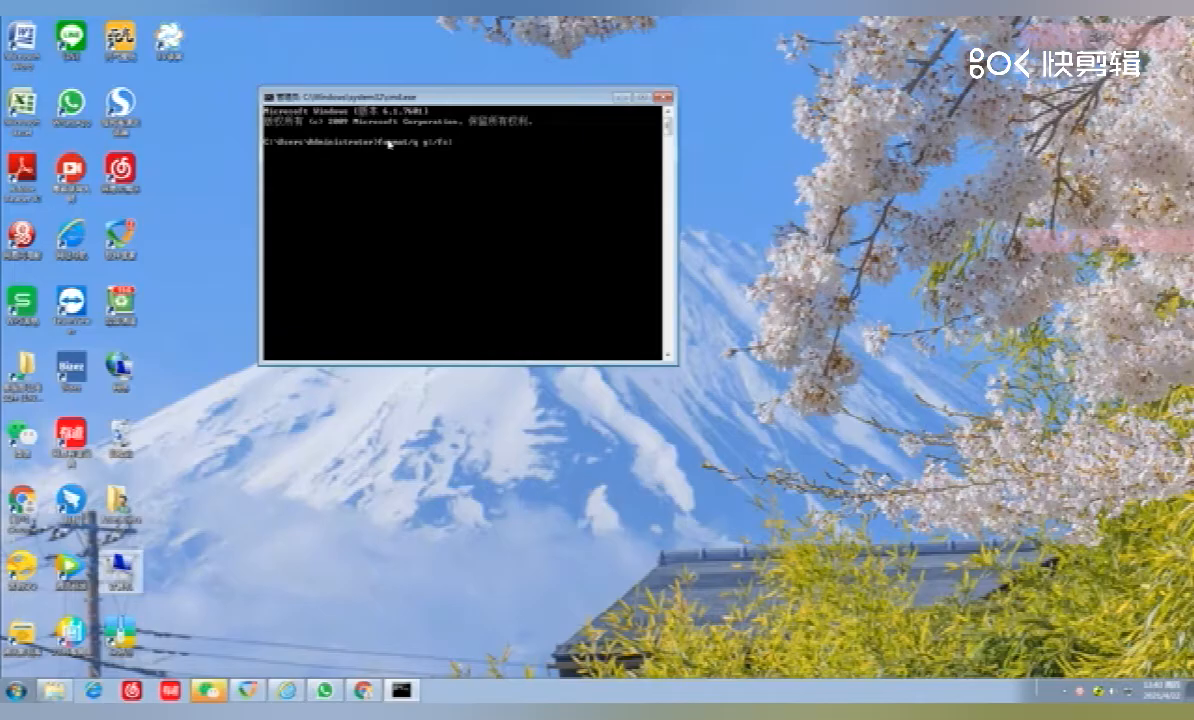
type("fat")
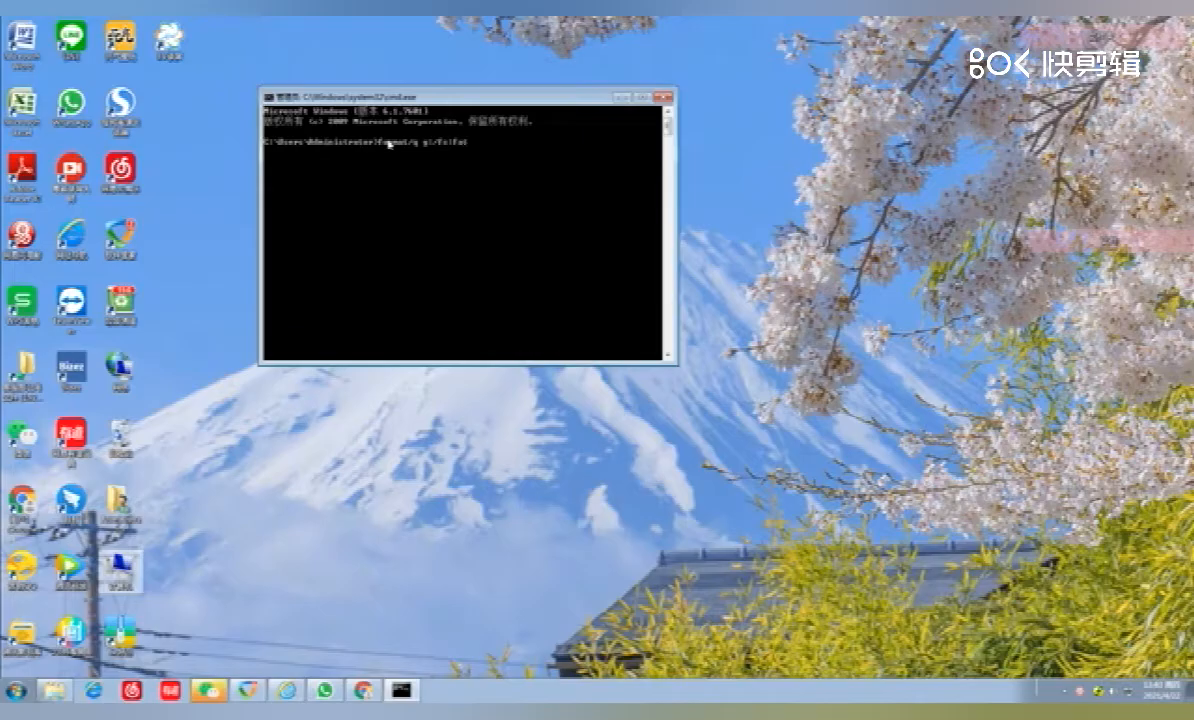
type("32/a:4096")
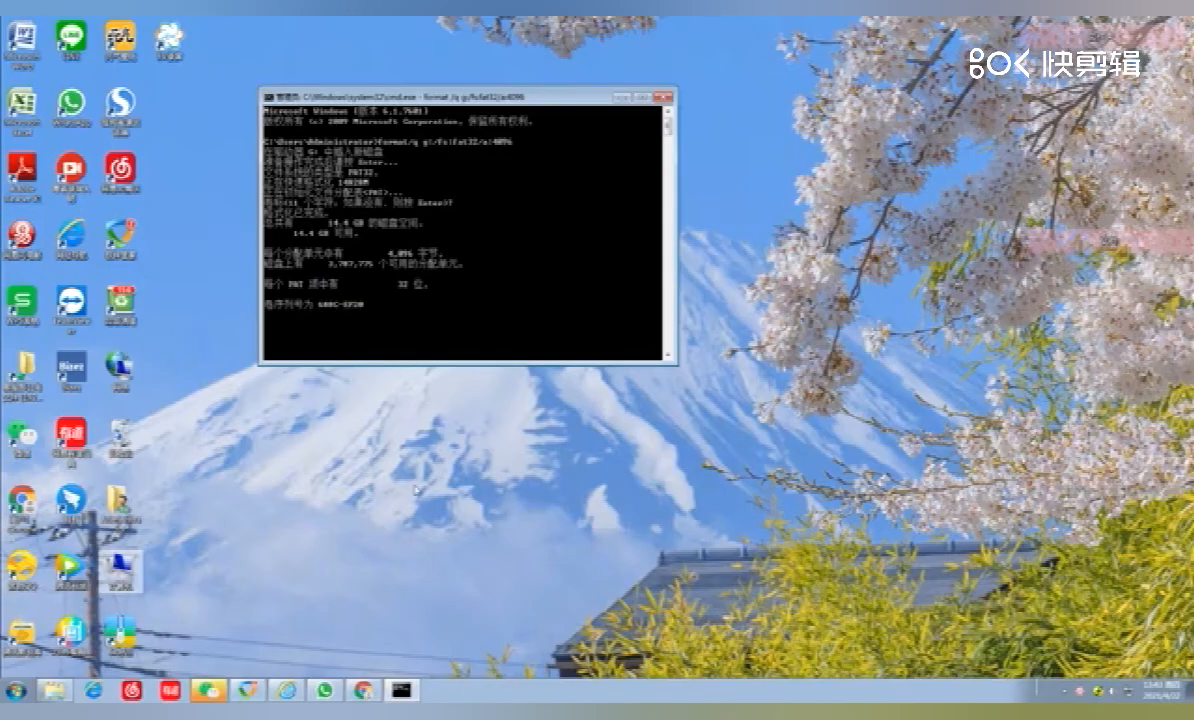
Run the FAT32 format on G: and return to a fresh prompt after the report.
key("Return")
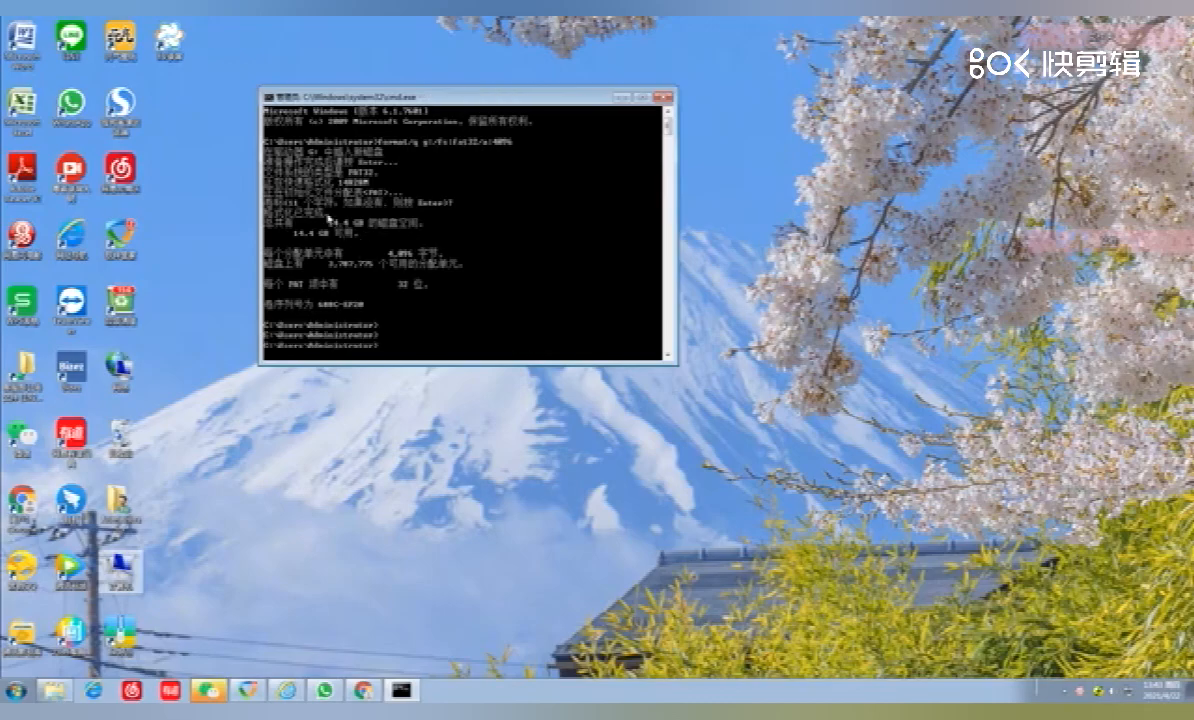